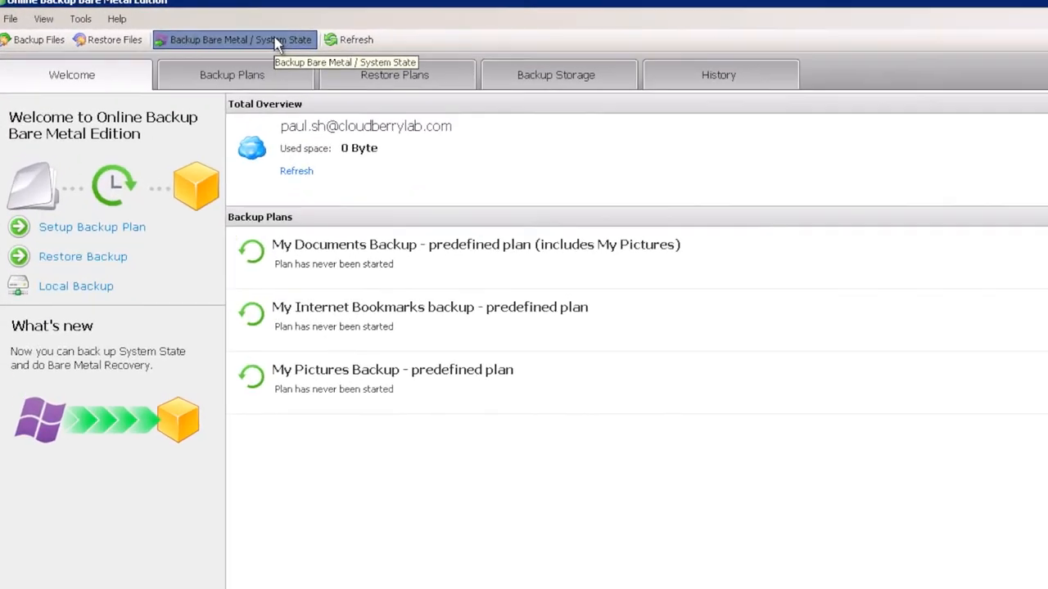
- Launch the Backup Bare Metal / System State plan wizard from the toolbar
{"action": "left_click", "coordinate": [238, 39]}
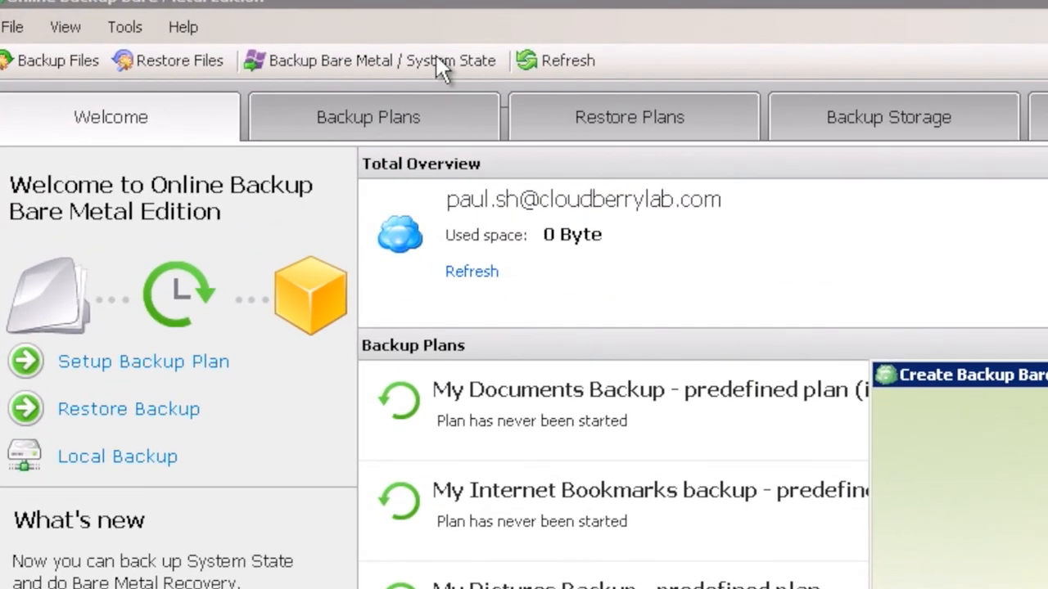
- Keep the Online Backup Account and the default plan name, and choose Bare metal recovery
{"action": "left_click", "coordinate": [375, 61]}
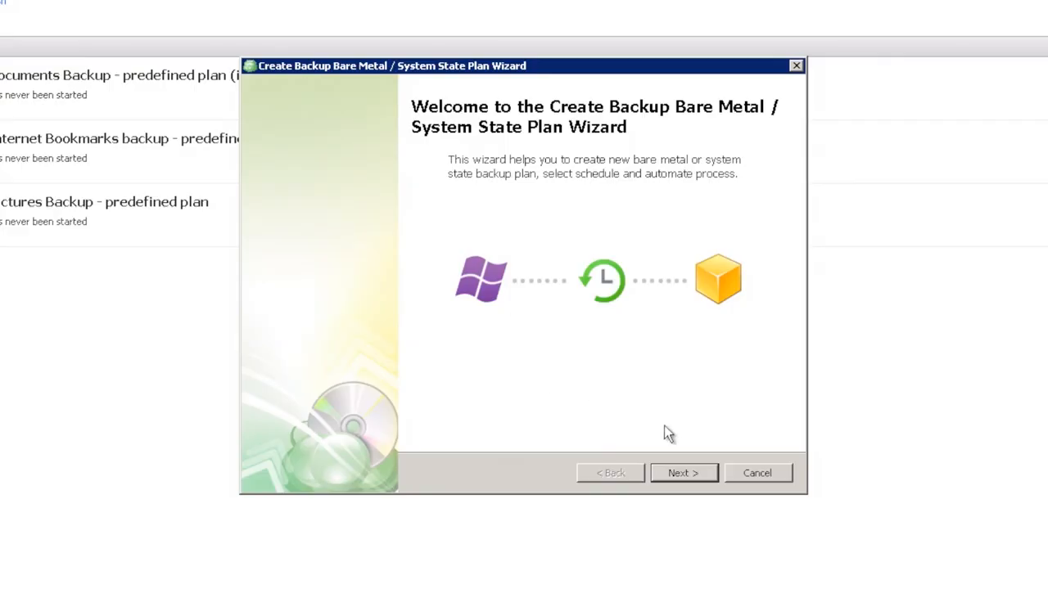
{"action": "left_click", "coordinate": [683, 473]}
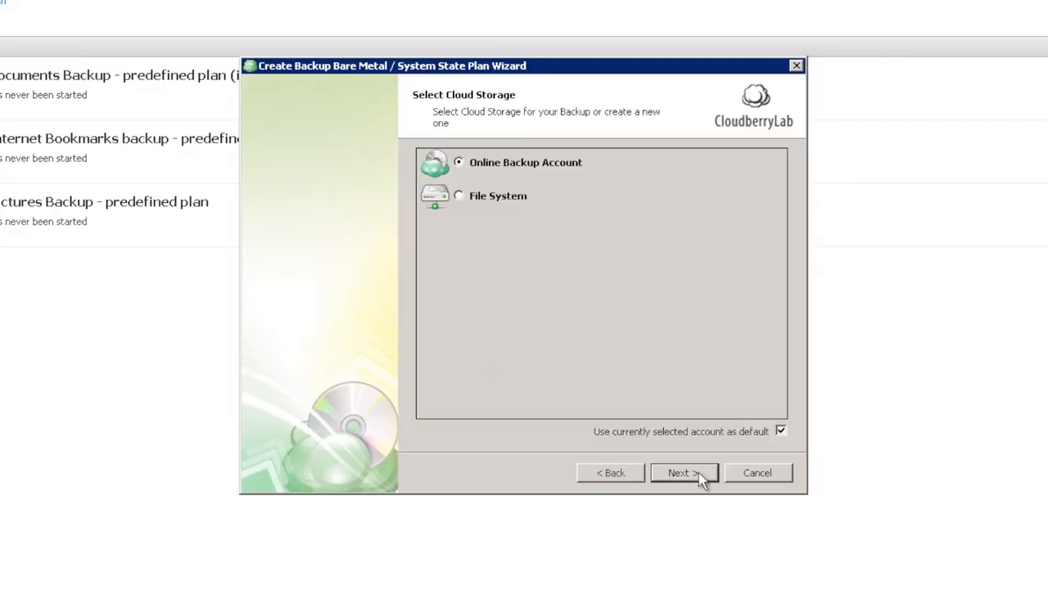
{"action": "left_click", "coordinate": [683, 474]}
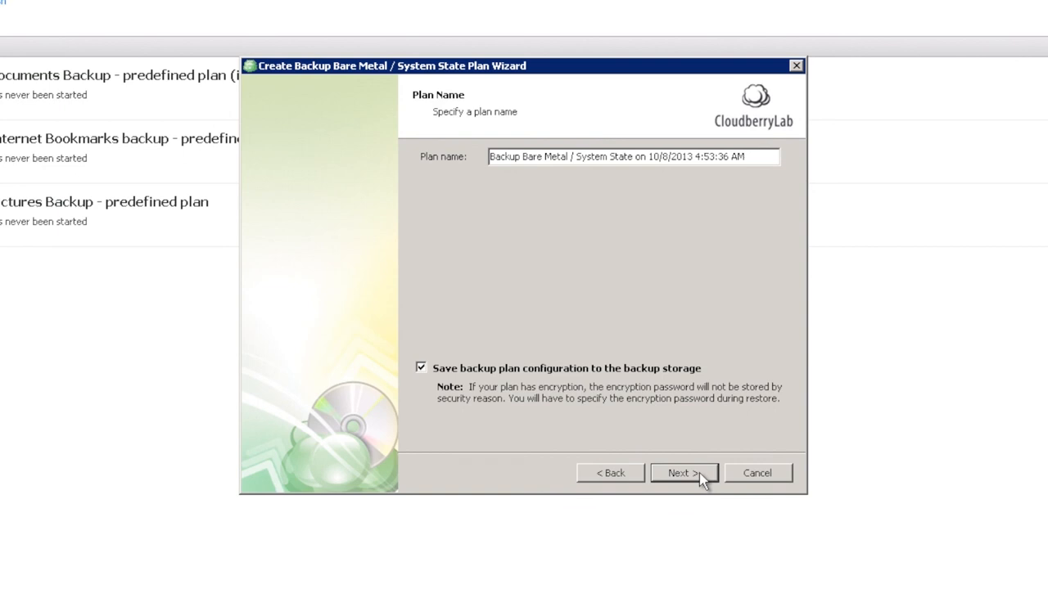
{"action": "left_click", "coordinate": [684, 473]}
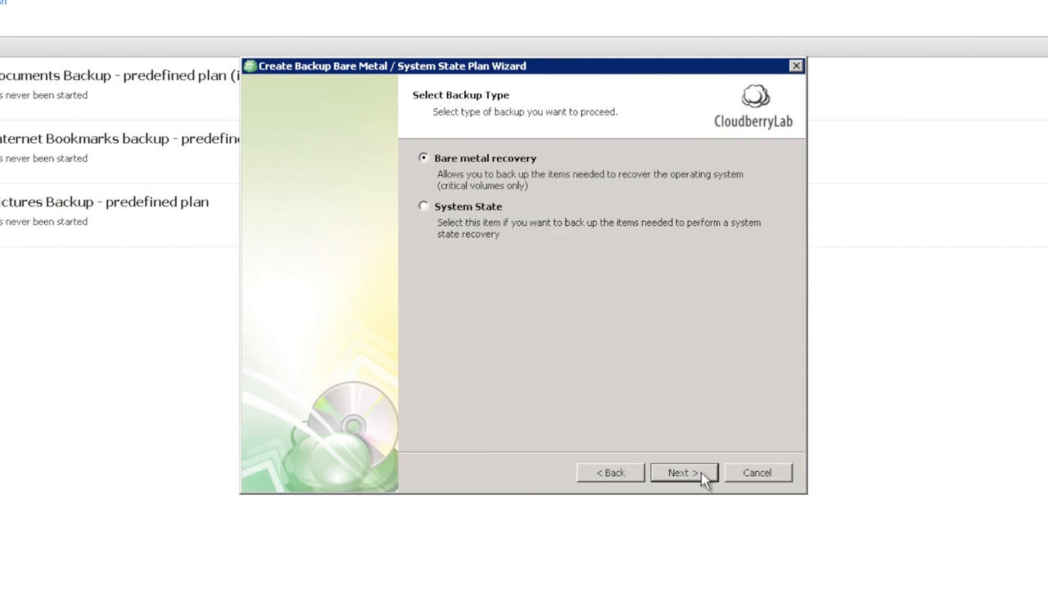
{"action": "left_click", "coordinate": [675, 472]}
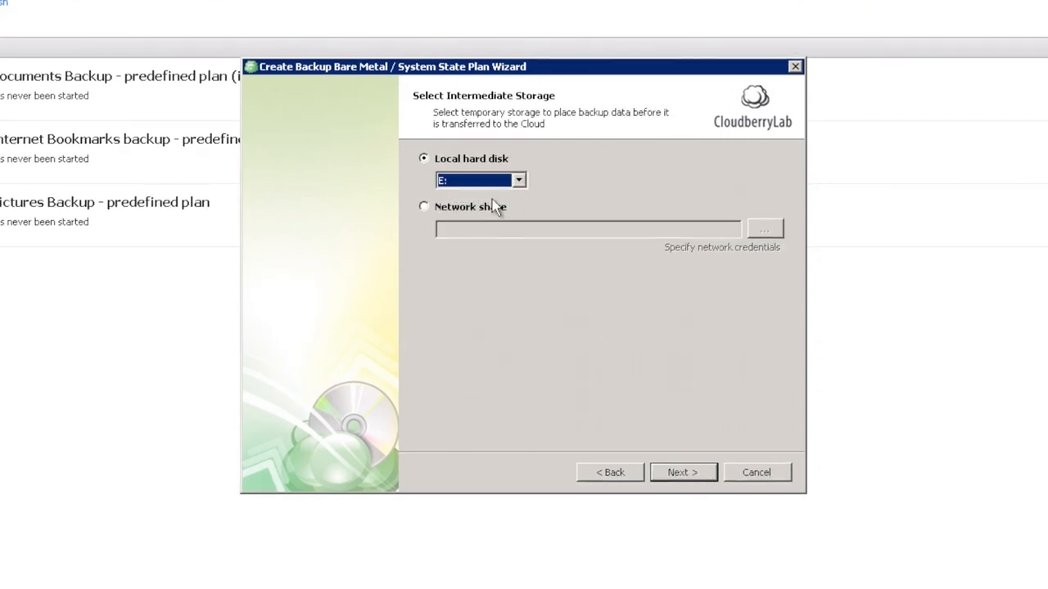
- Use local disk E: for intermediate storage and disable encryption
{"action": "left_click", "coordinate": [683, 473]}
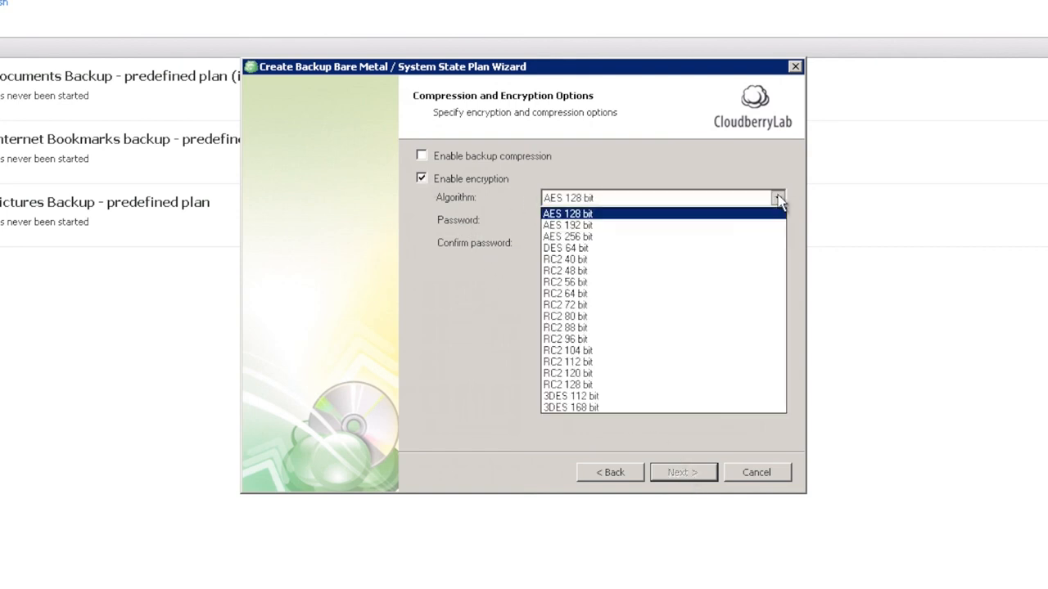
{"action": "left_click", "coordinate": [575, 213]}
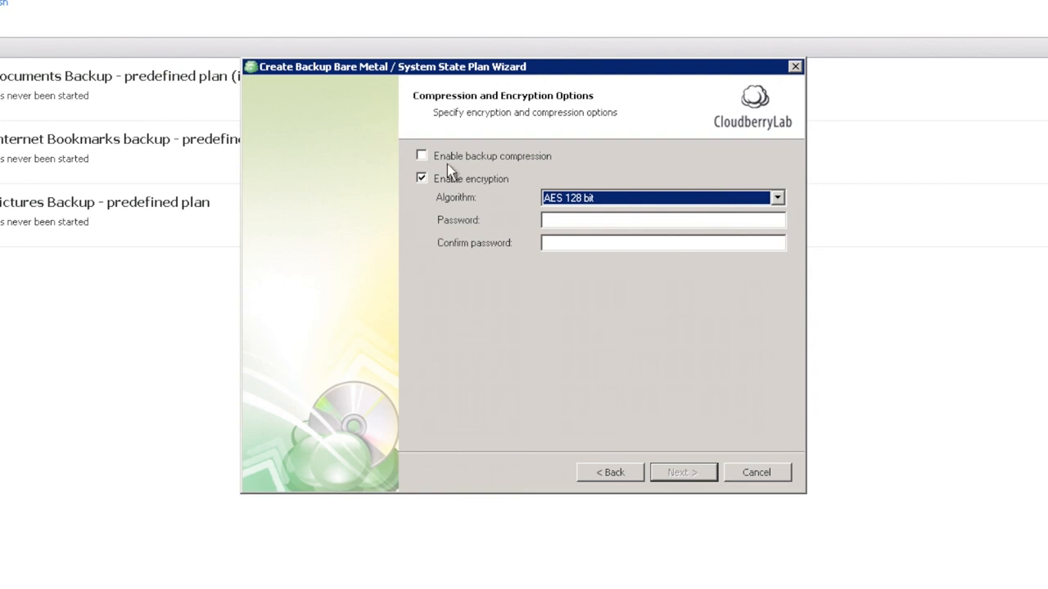
{"action": "left_click", "coordinate": [421, 178]}
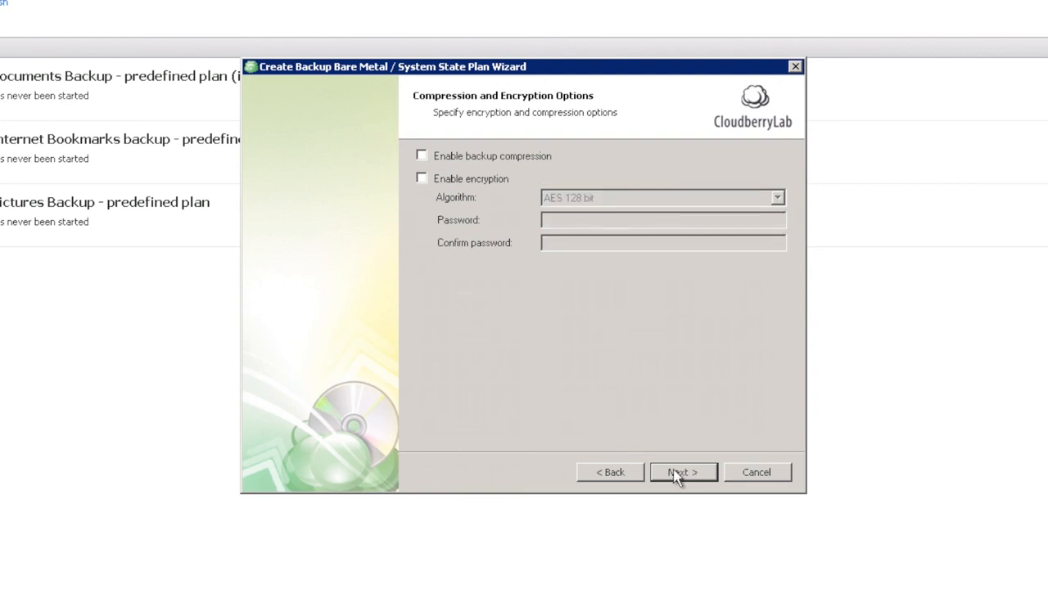
- Create the plan with no schedule, pre/post actions or notifications
{"action": "left_click", "coordinate": [682, 472]}
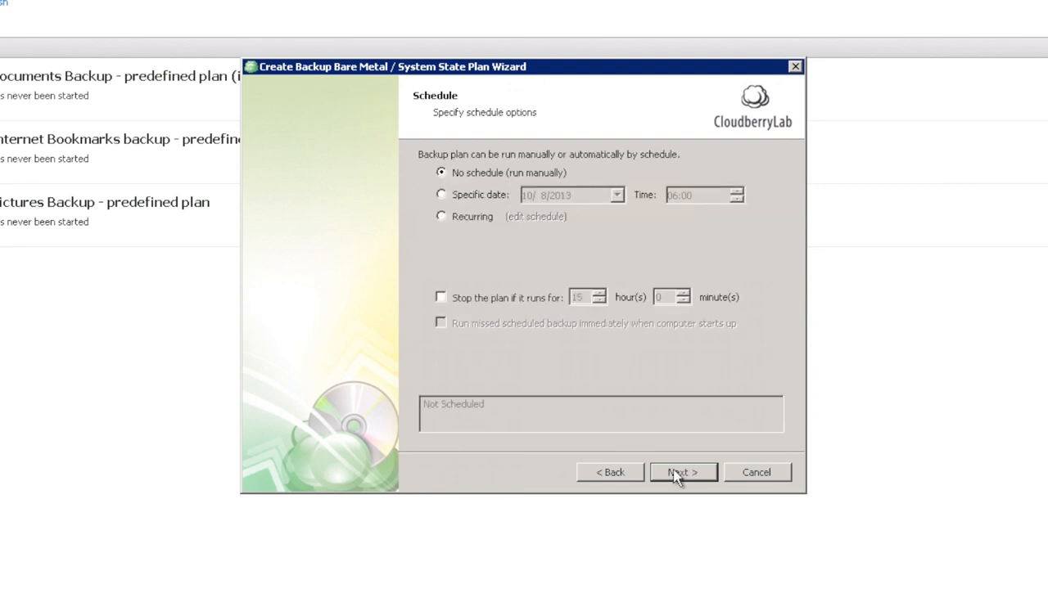
{"action": "left_click", "coordinate": [682, 473]}
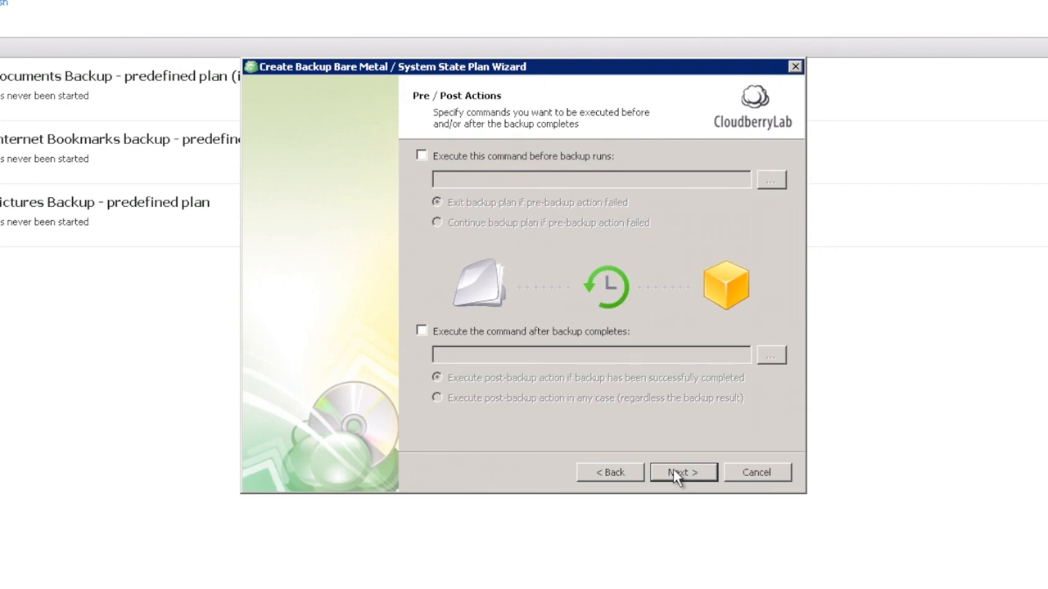
{"action": "left_click", "coordinate": [682, 471]}
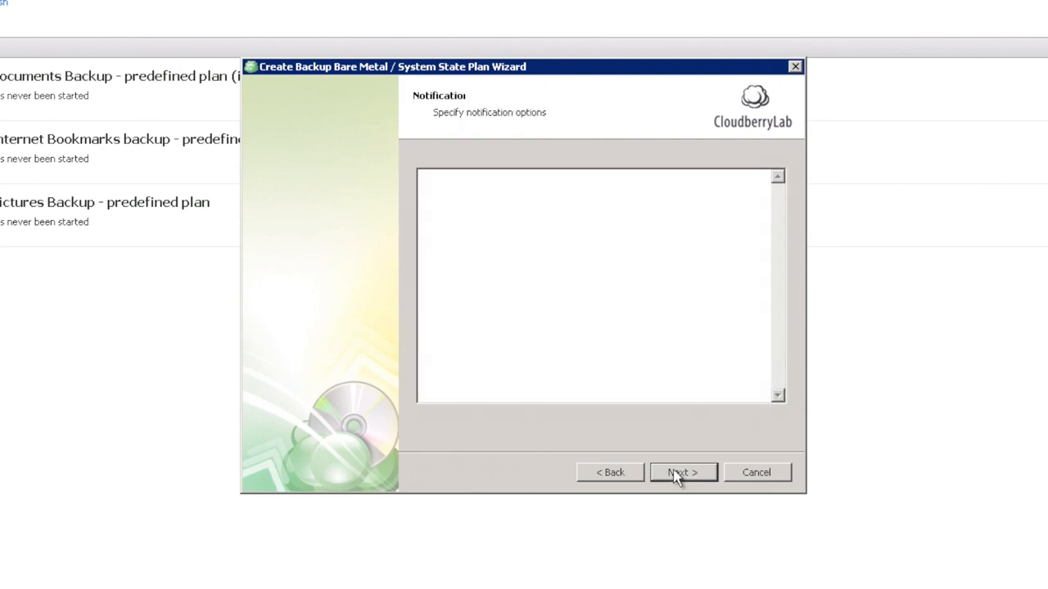
{"action": "left_click", "coordinate": [682, 471]}
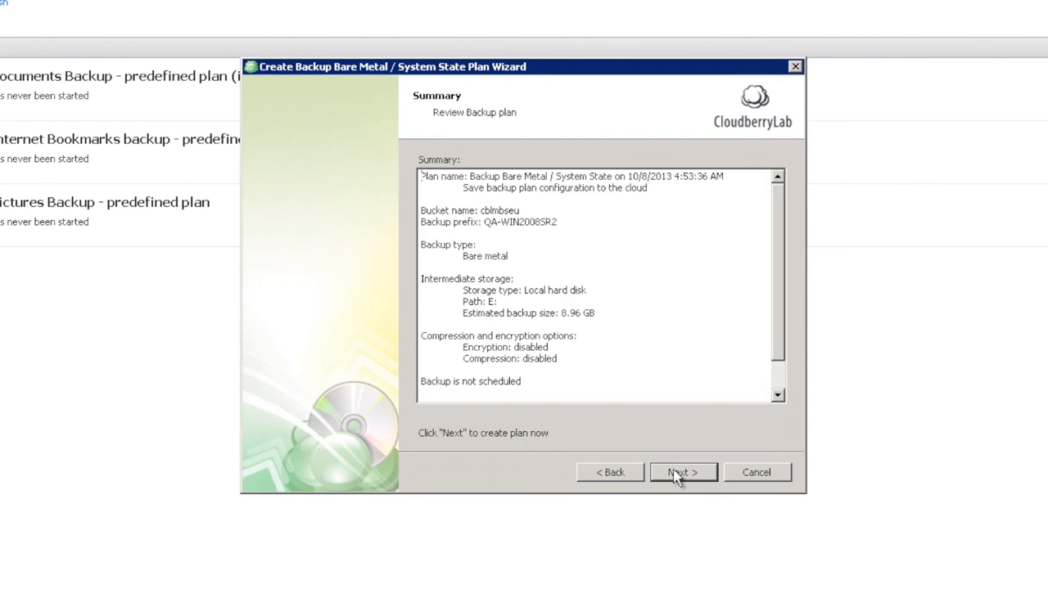
{"action": "left_click", "coordinate": [682, 472]}
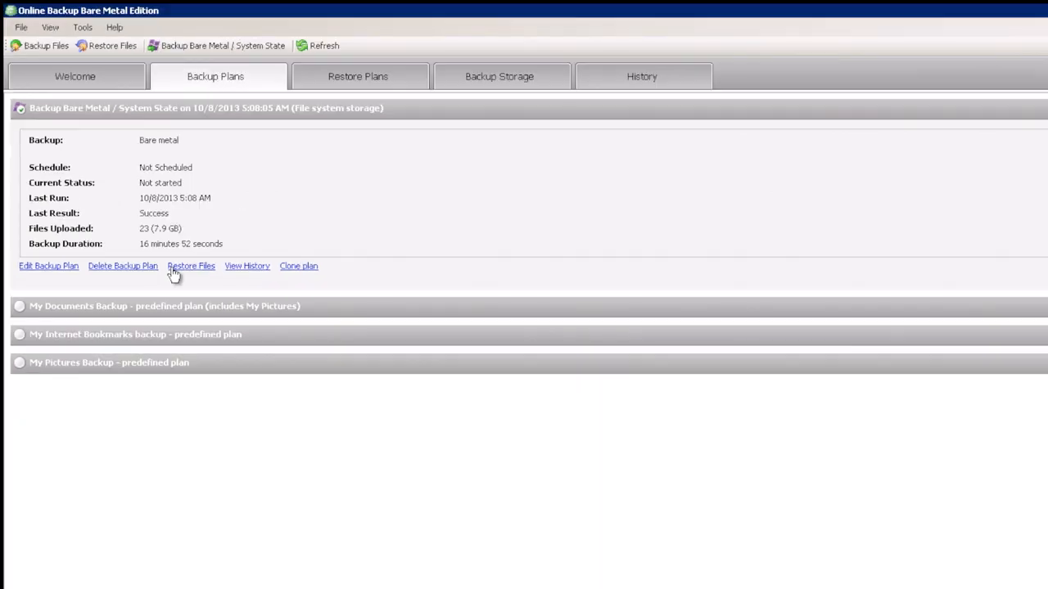
- Start a one-time restore of the latest Bare metal backup
{"action": "left_click", "coordinate": [191, 265]}
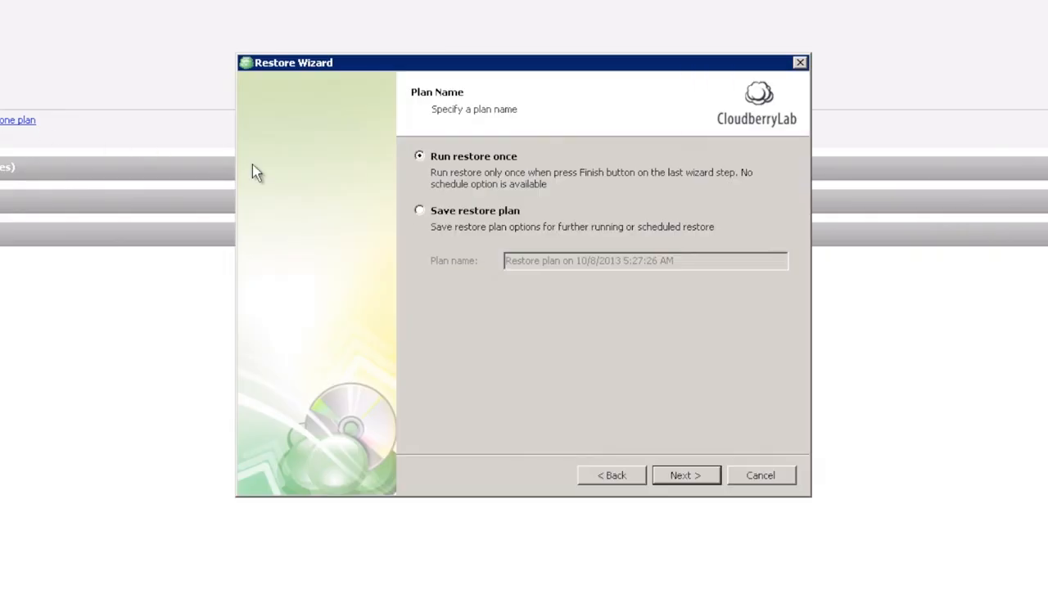
{"action": "mouse_move", "coordinate": [685, 475]}
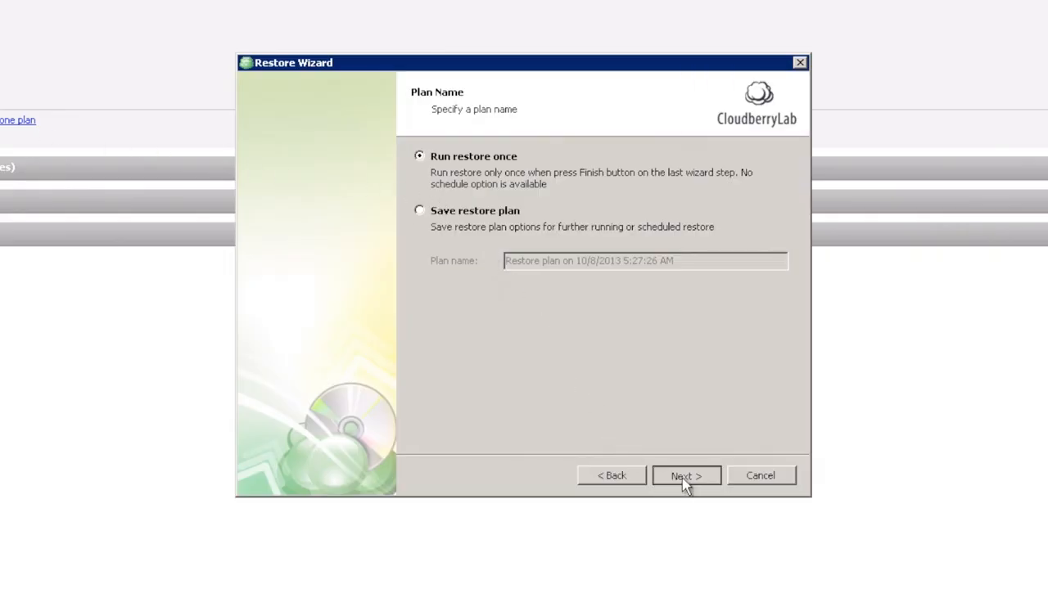
{"action": "left_click", "coordinate": [685, 475]}
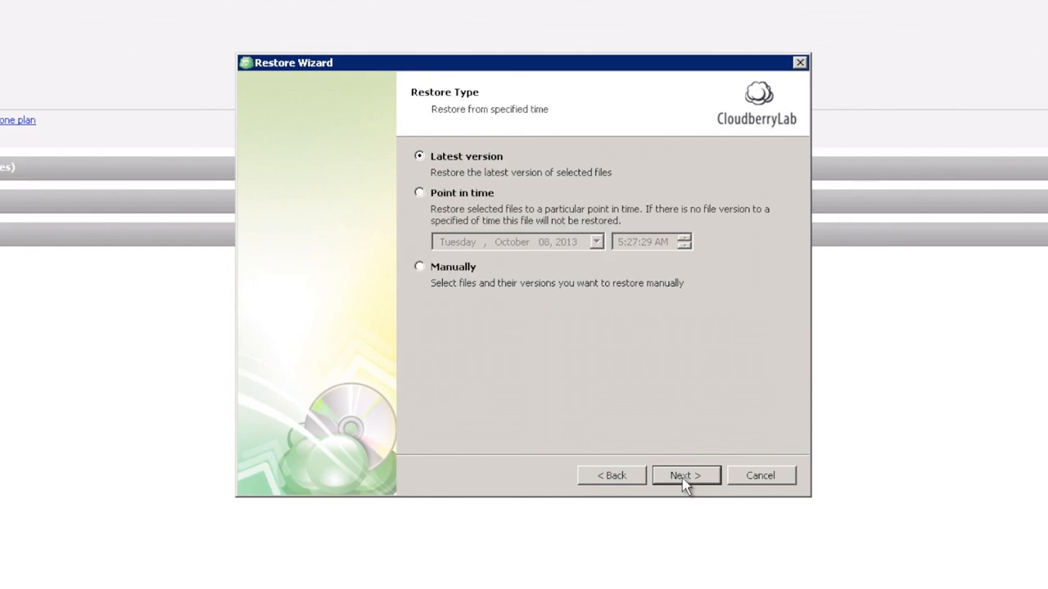
{"action": "left_click", "coordinate": [684, 475]}
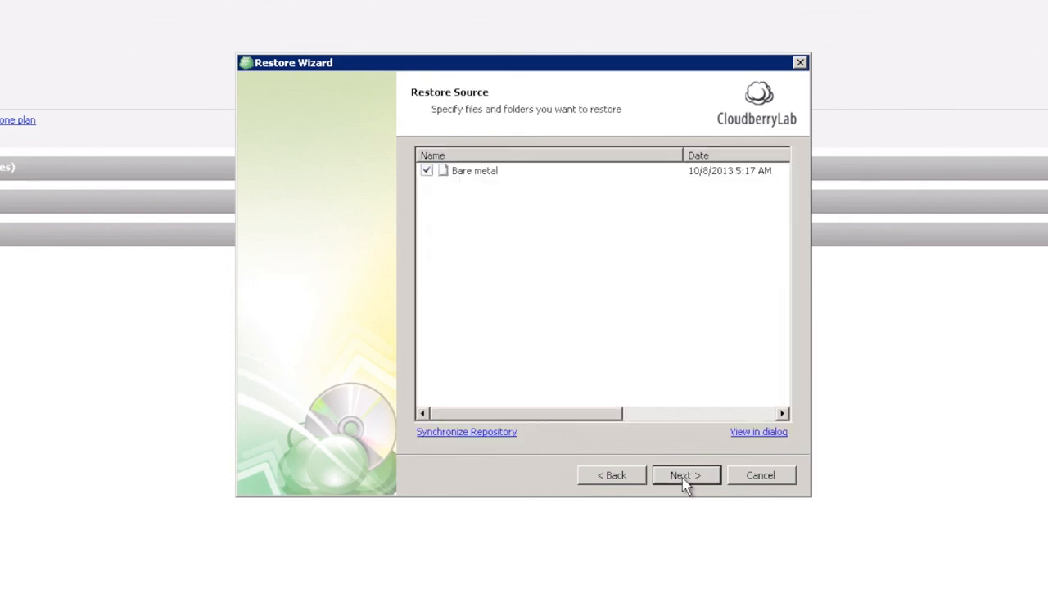
{"action": "left_click", "coordinate": [685, 474]}
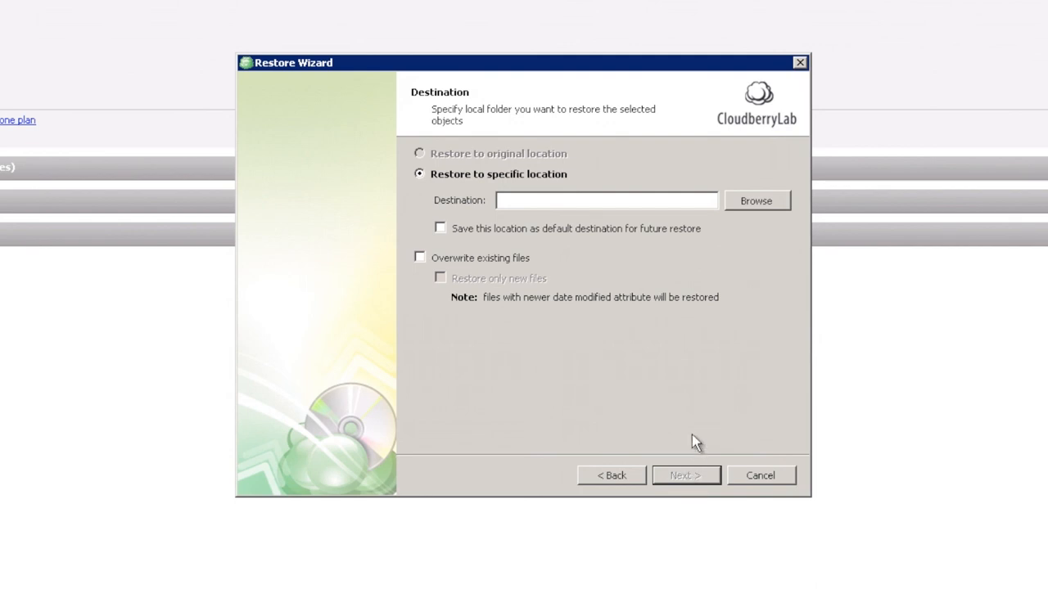
- Set the restore destination to New Volume (E:\)
{"action": "left_click", "coordinate": [757, 201]}
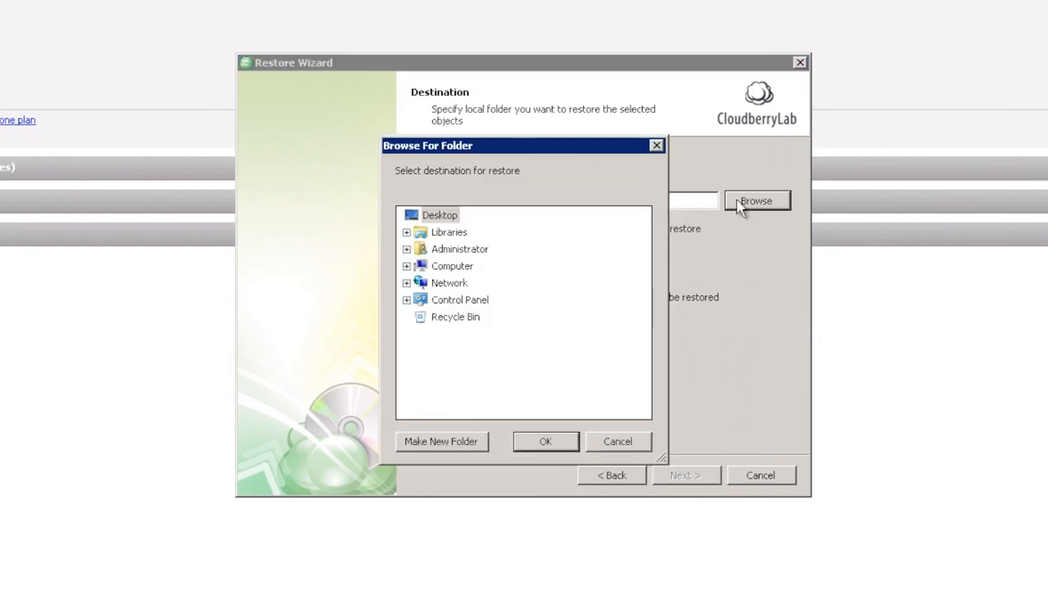
{"action": "left_click", "coordinate": [406, 265]}
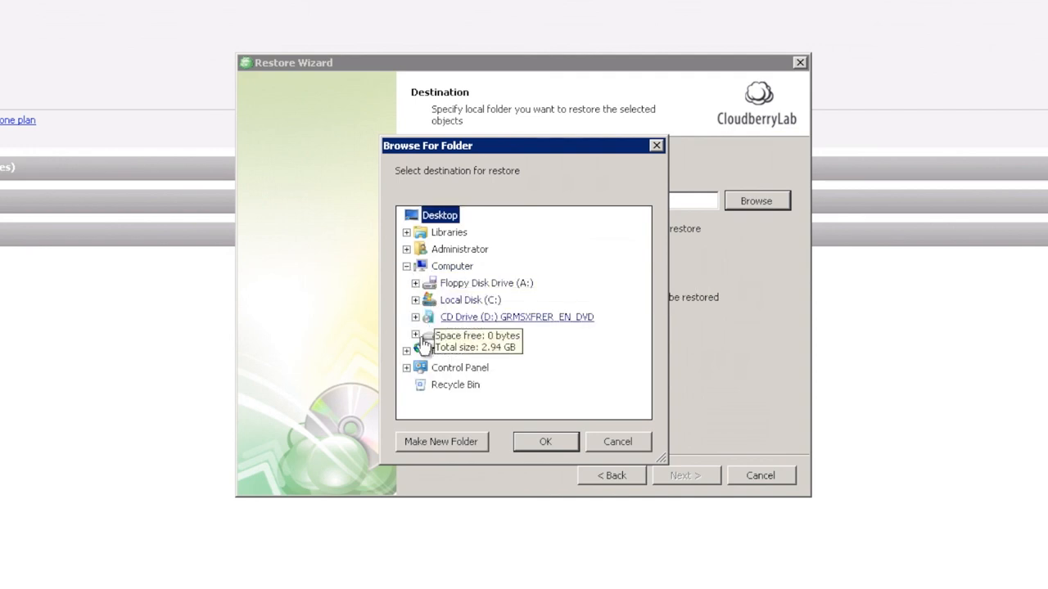
{"action": "left_click", "coordinate": [412, 334]}
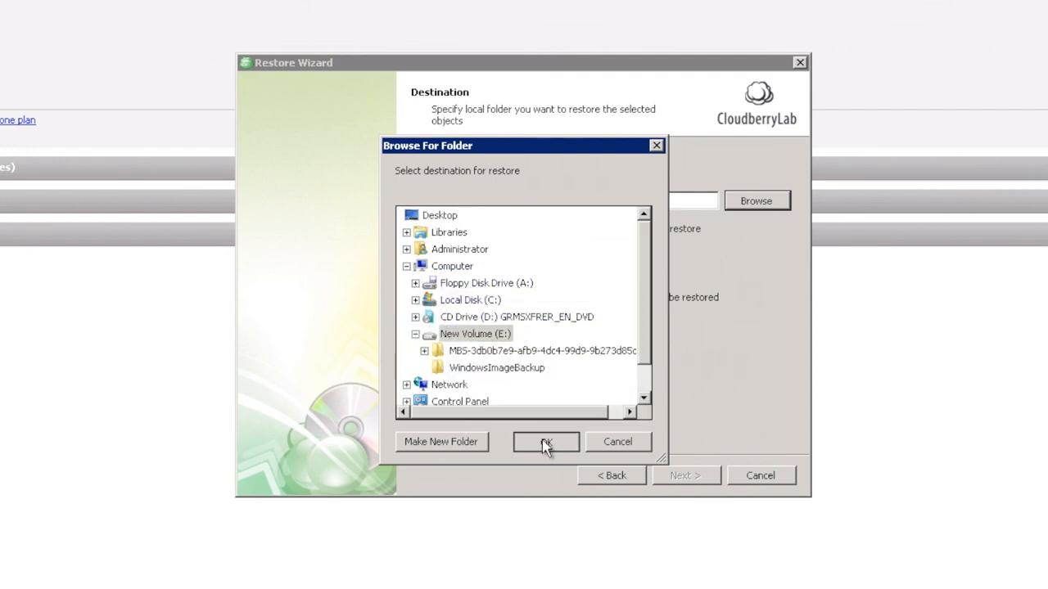
{"action": "left_click", "coordinate": [545, 442]}
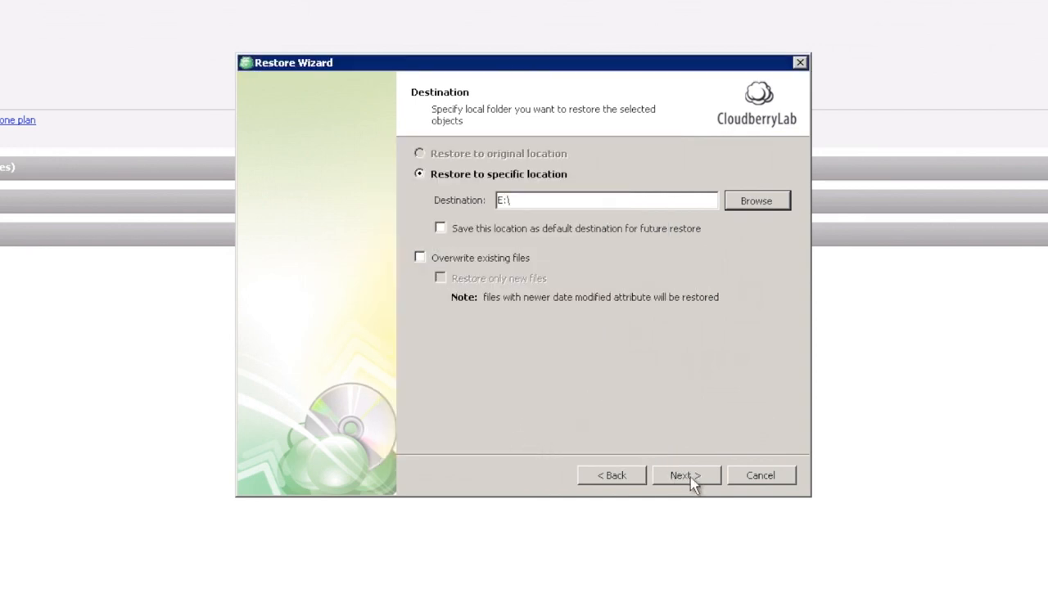
- Create the restore plan without decryption and close the wizard
{"action": "left_click", "coordinate": [685, 475]}
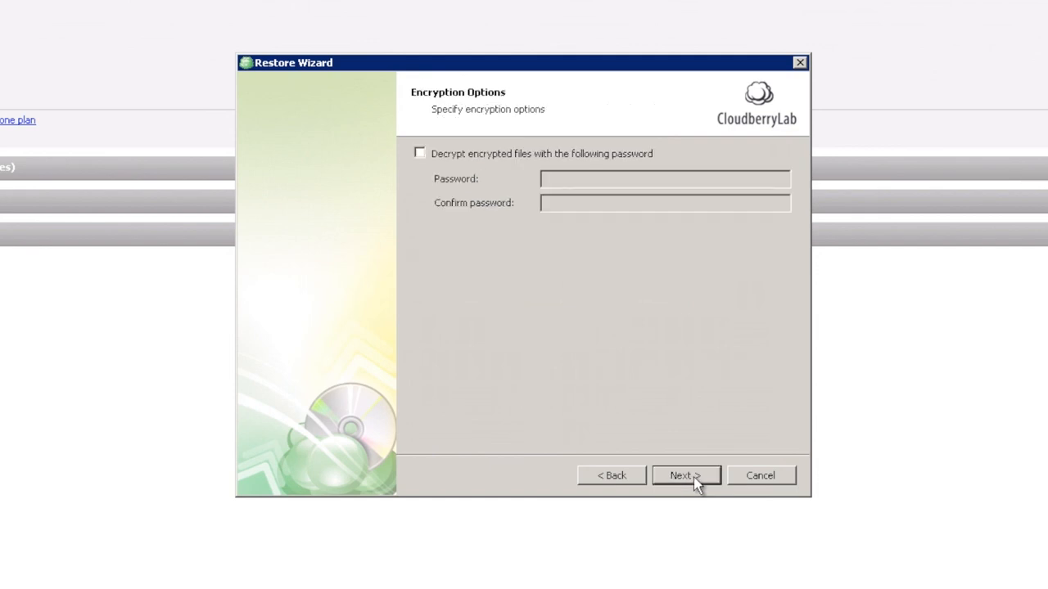
{"action": "left_click", "coordinate": [688, 475]}
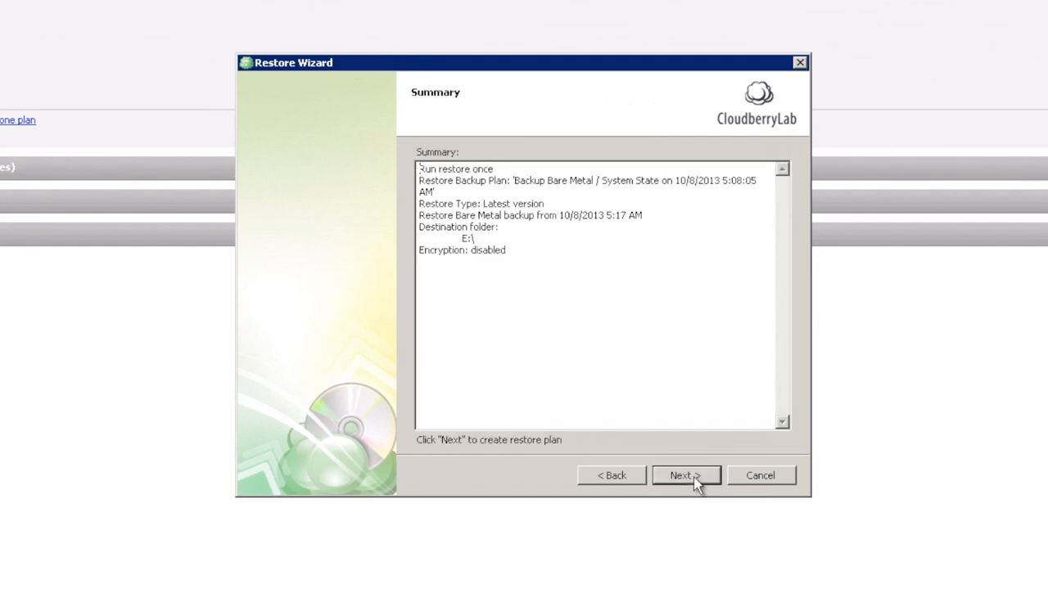
{"action": "left_click", "coordinate": [687, 475]}
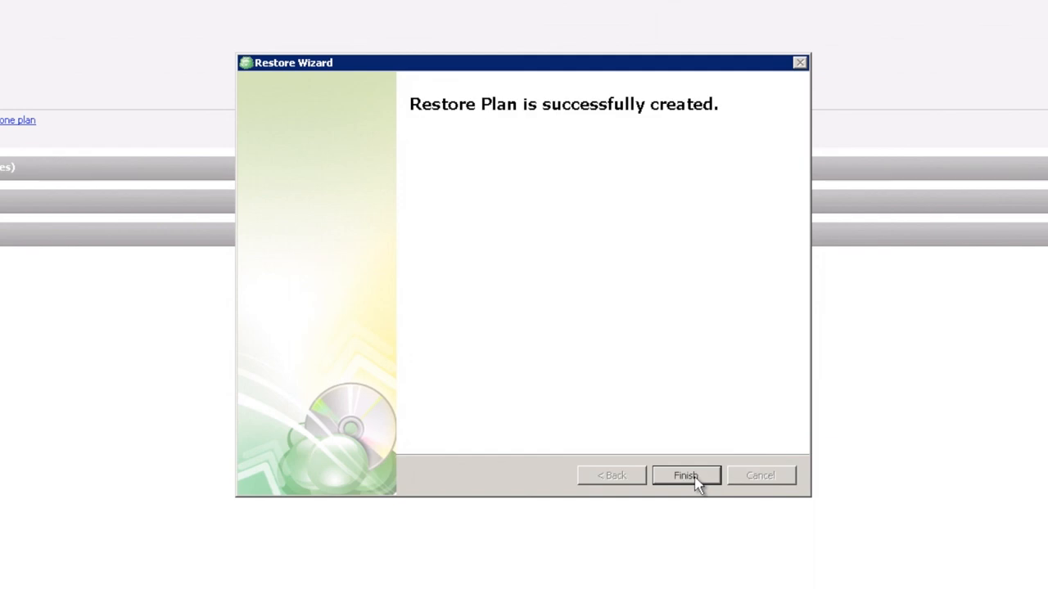
{"action": "left_click", "coordinate": [685, 475]}
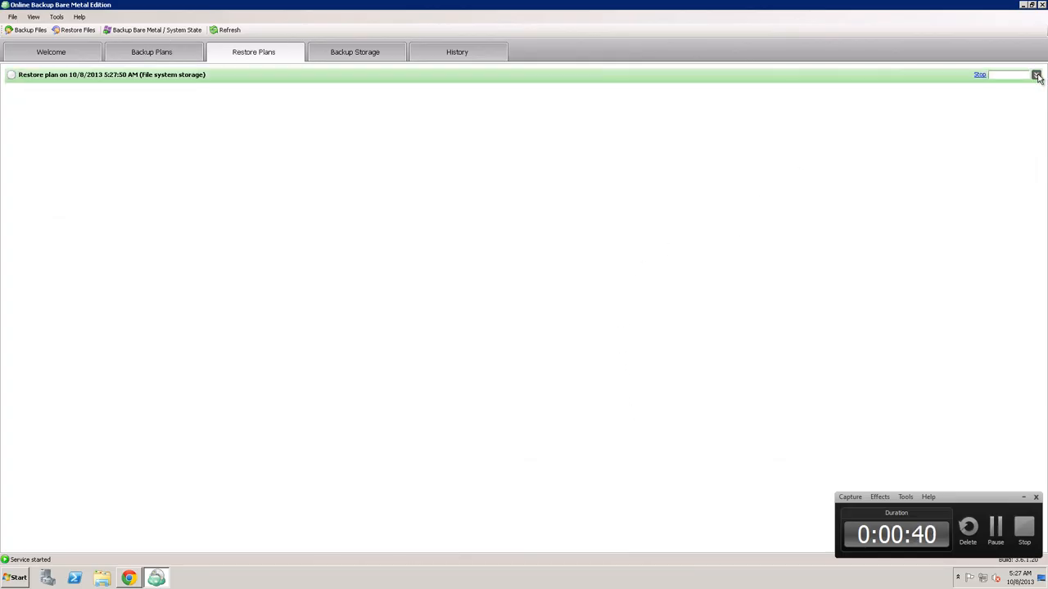
- Run the new restore plan from the Restore Plans tab
{"action": "left_click", "coordinate": [1033, 76]}
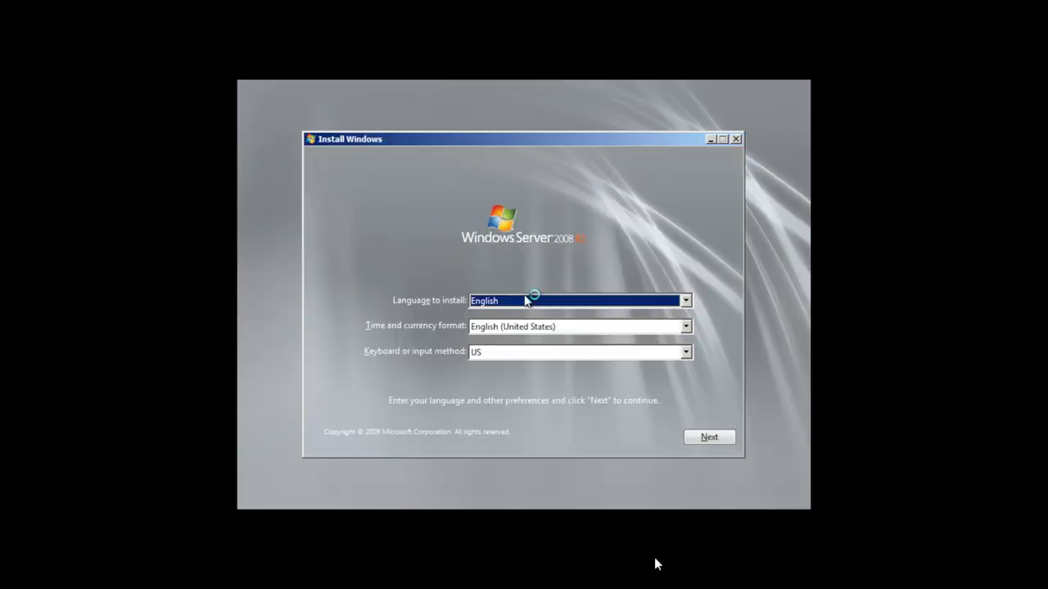
- Repair the computer from the latest system image on New Volume (D:), then restart now
{"action": "left_click", "coordinate": [709, 437]}
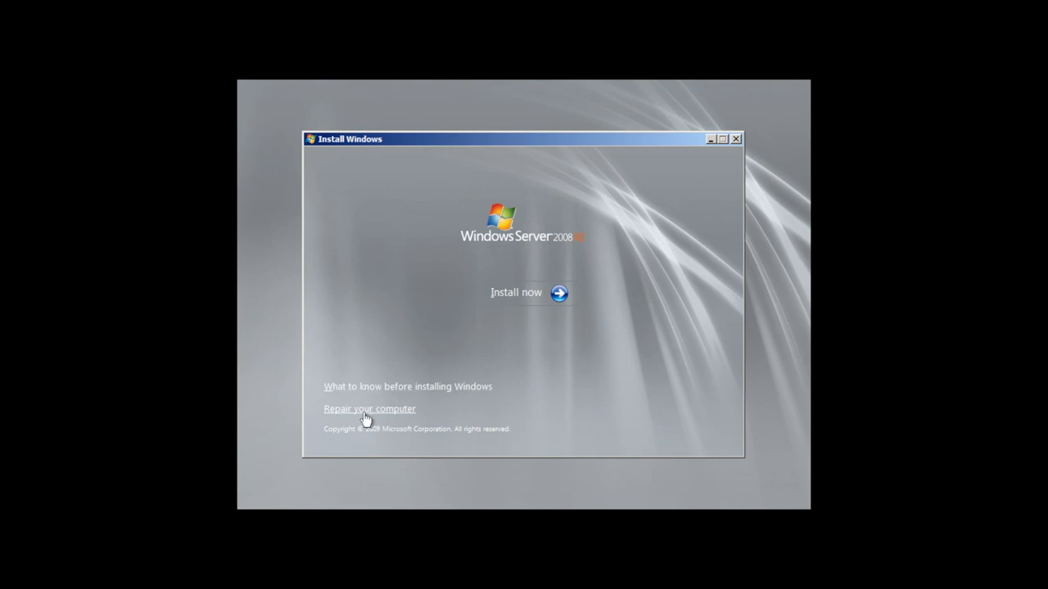
{"action": "left_click", "coordinate": [368, 409]}
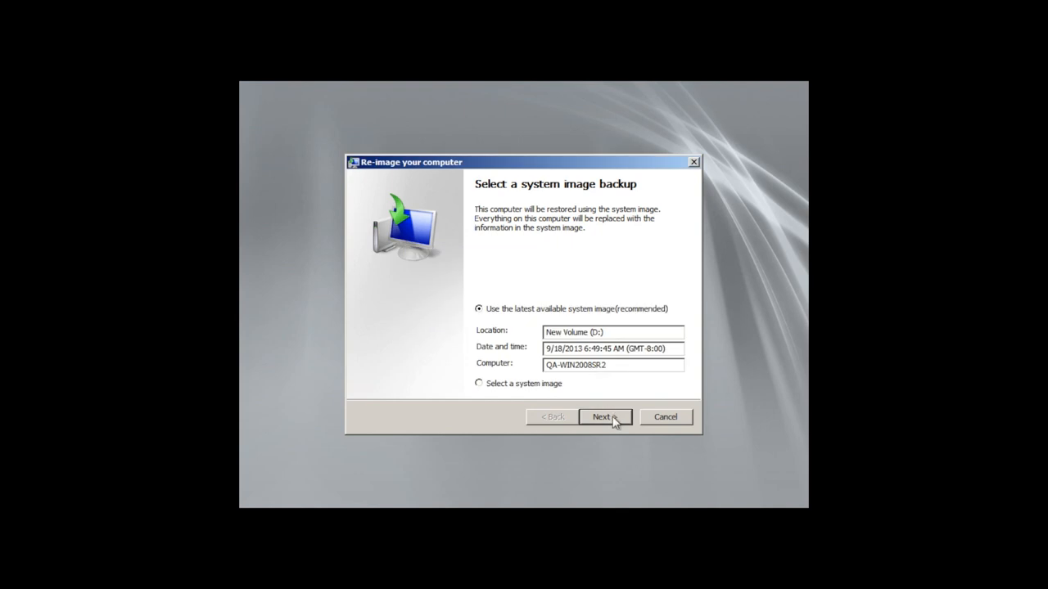
{"action": "left_click", "coordinate": [605, 416]}
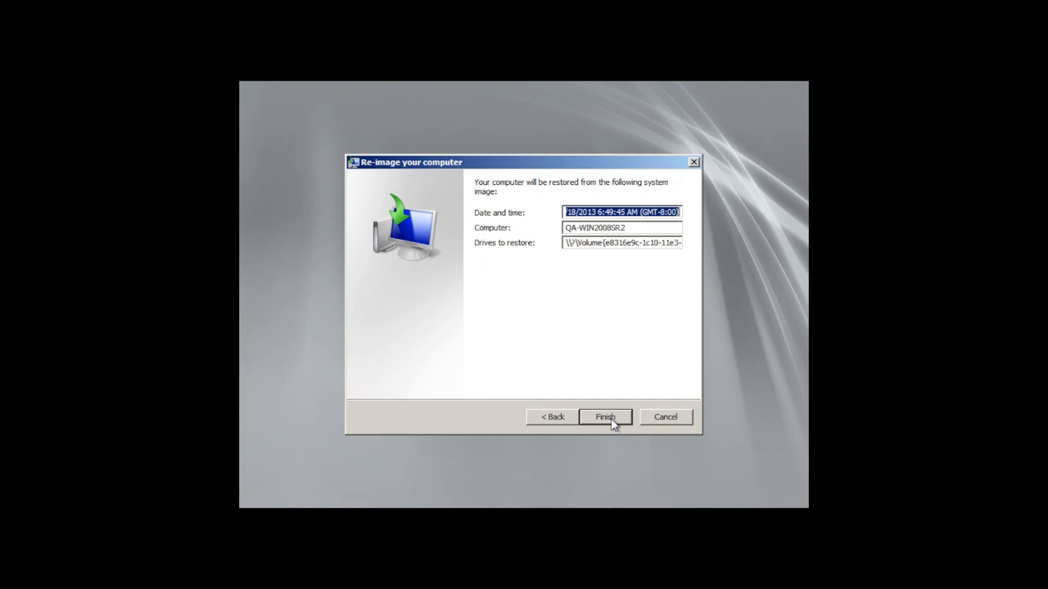
{"action": "left_click", "coordinate": [604, 416]}
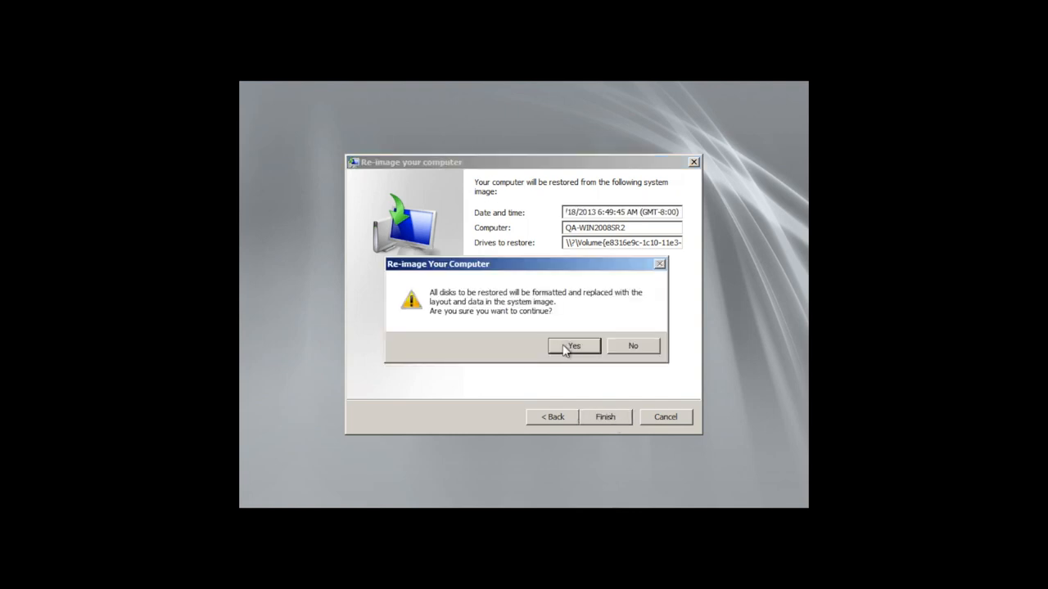
{"action": "left_click", "coordinate": [574, 345]}
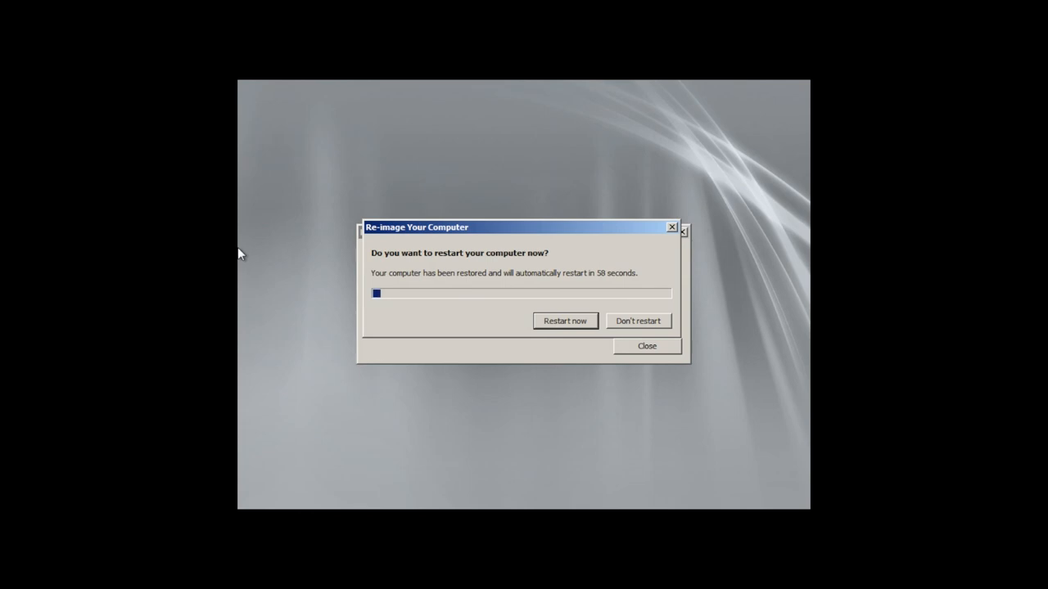
{"action": "left_click", "coordinate": [565, 321]}
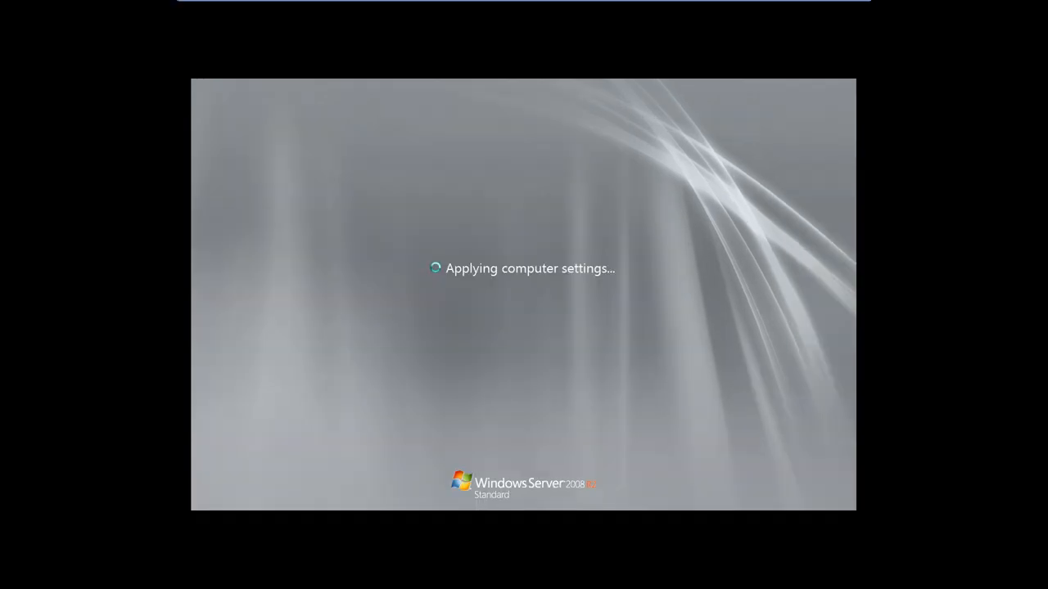